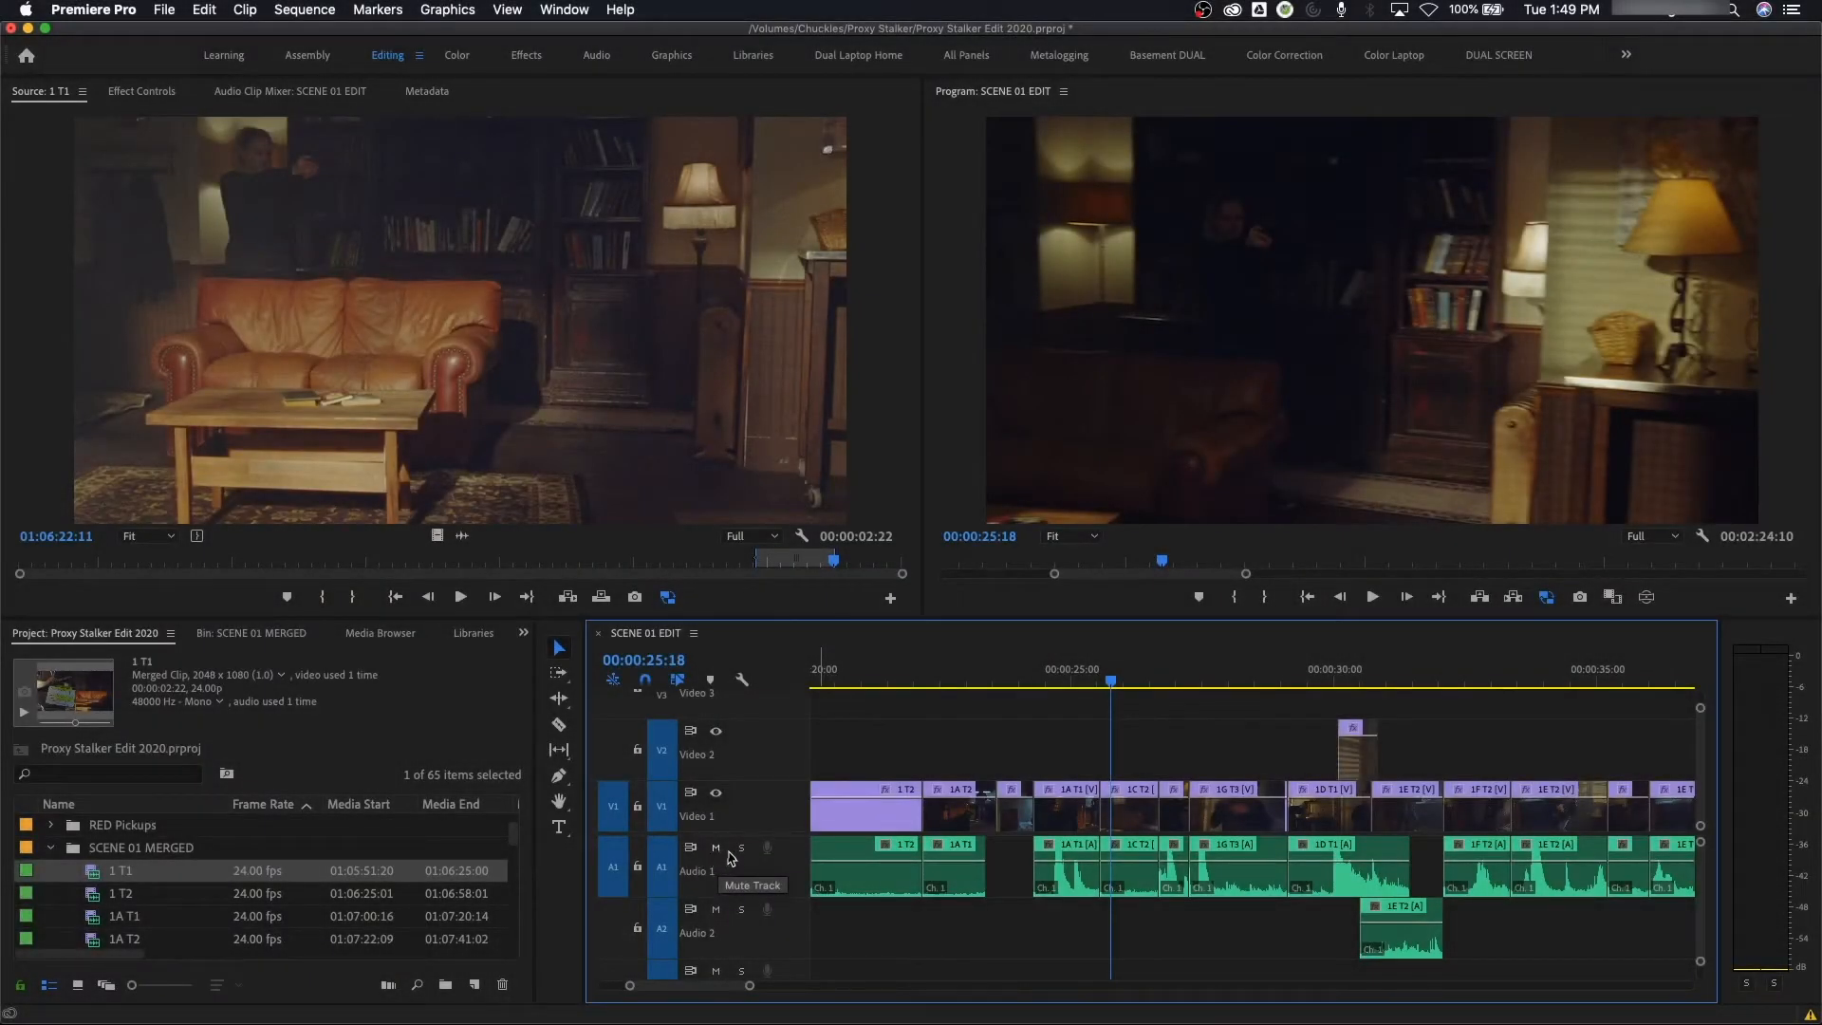
{"action": "mouse_move", "coordinate": [742, 858]}
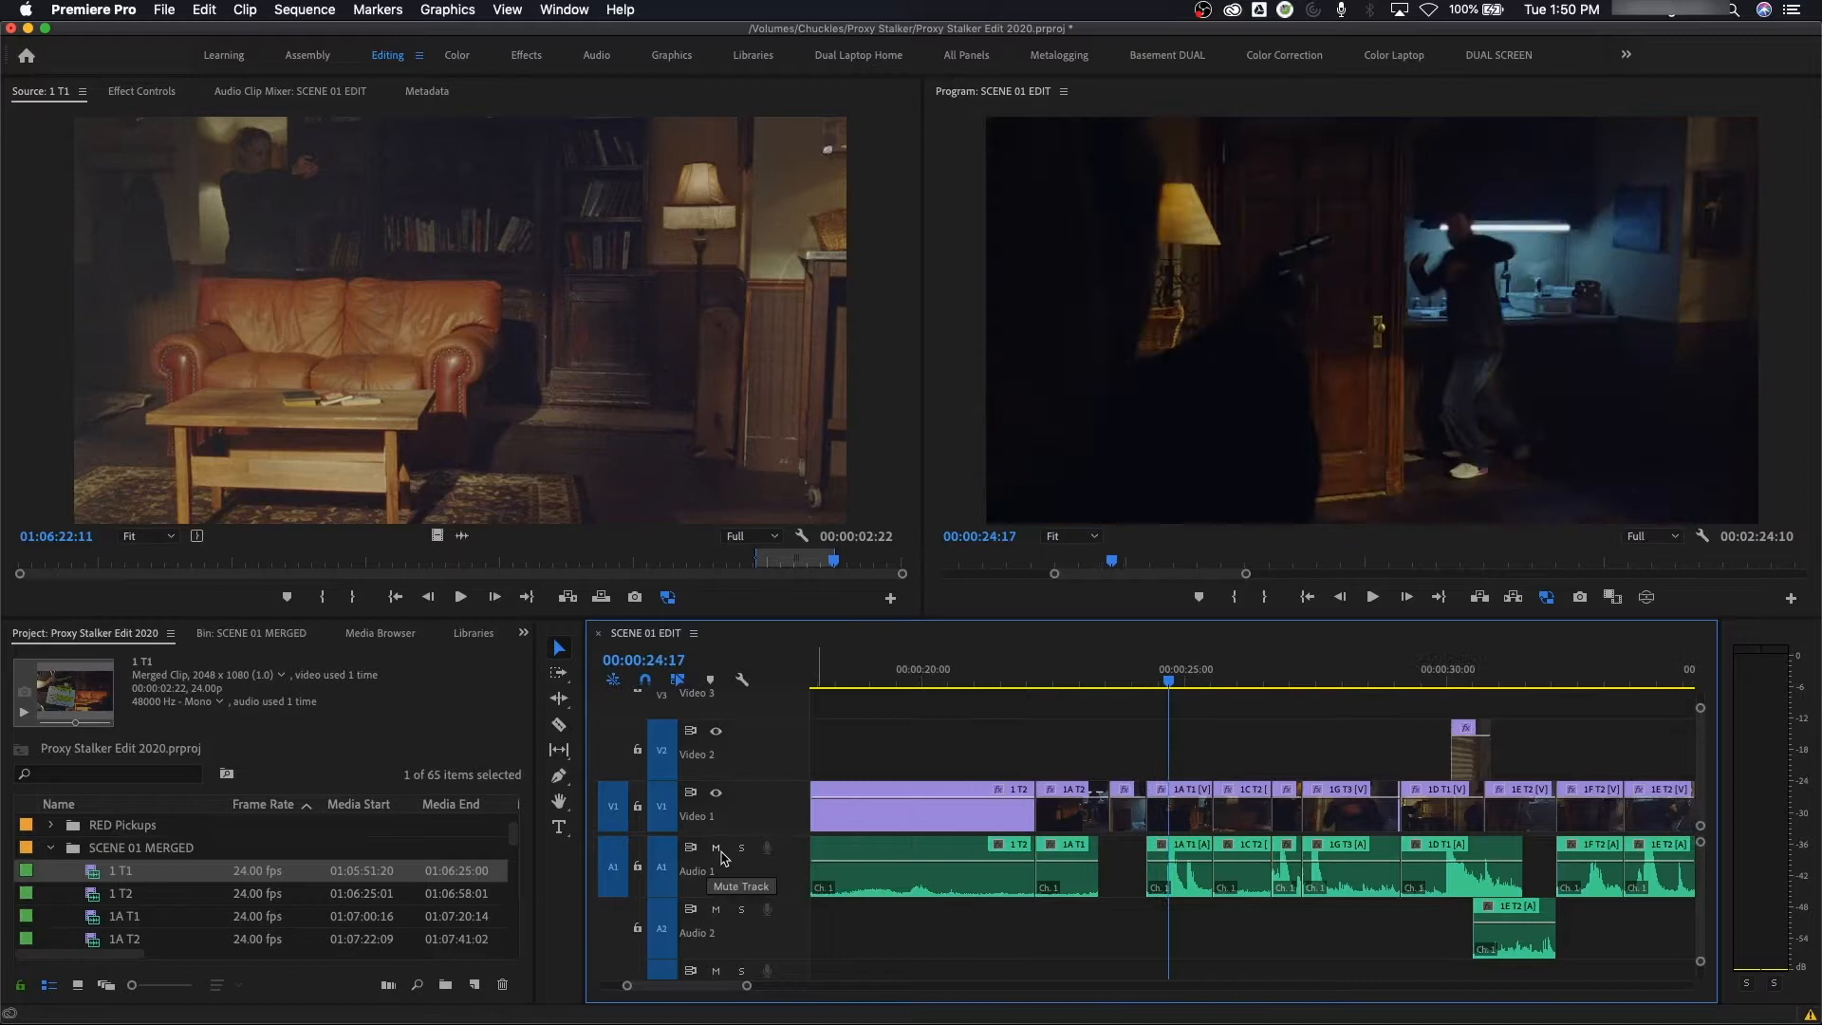
{"action": "mouse_move", "coordinate": [1192, 759]}
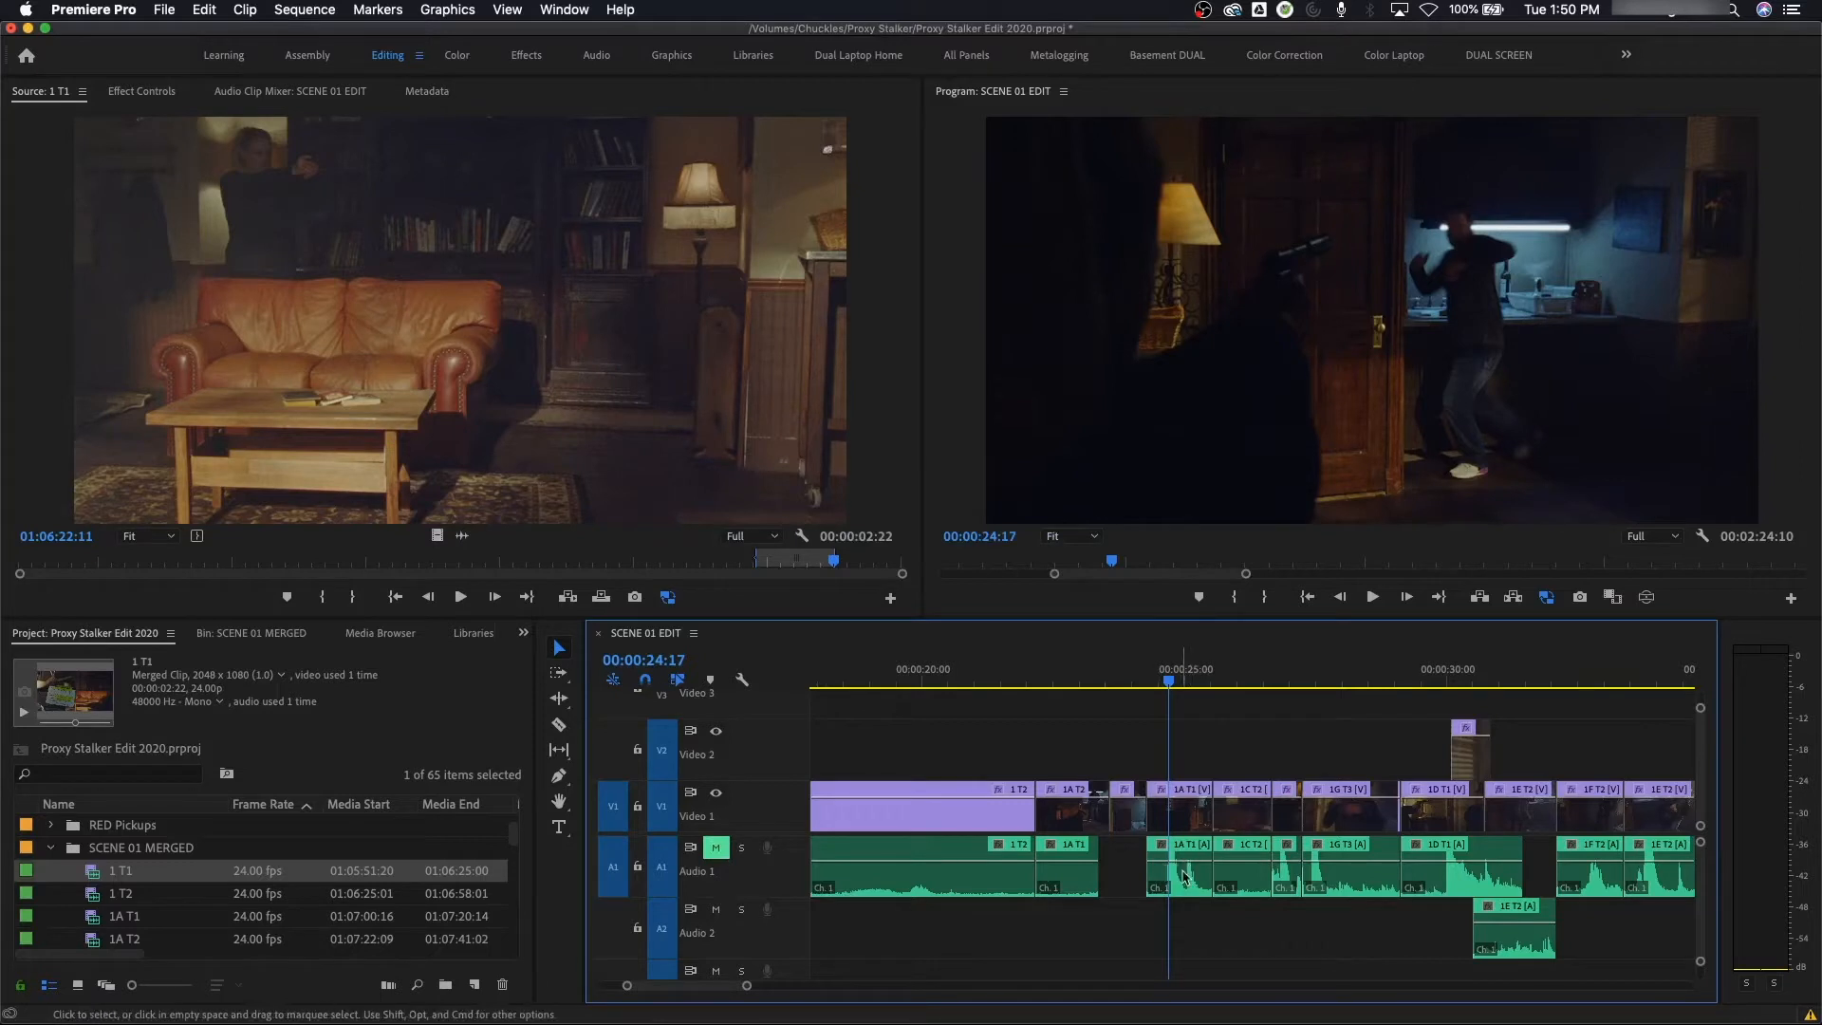
{"action": "mouse_move", "coordinate": [740, 846]}
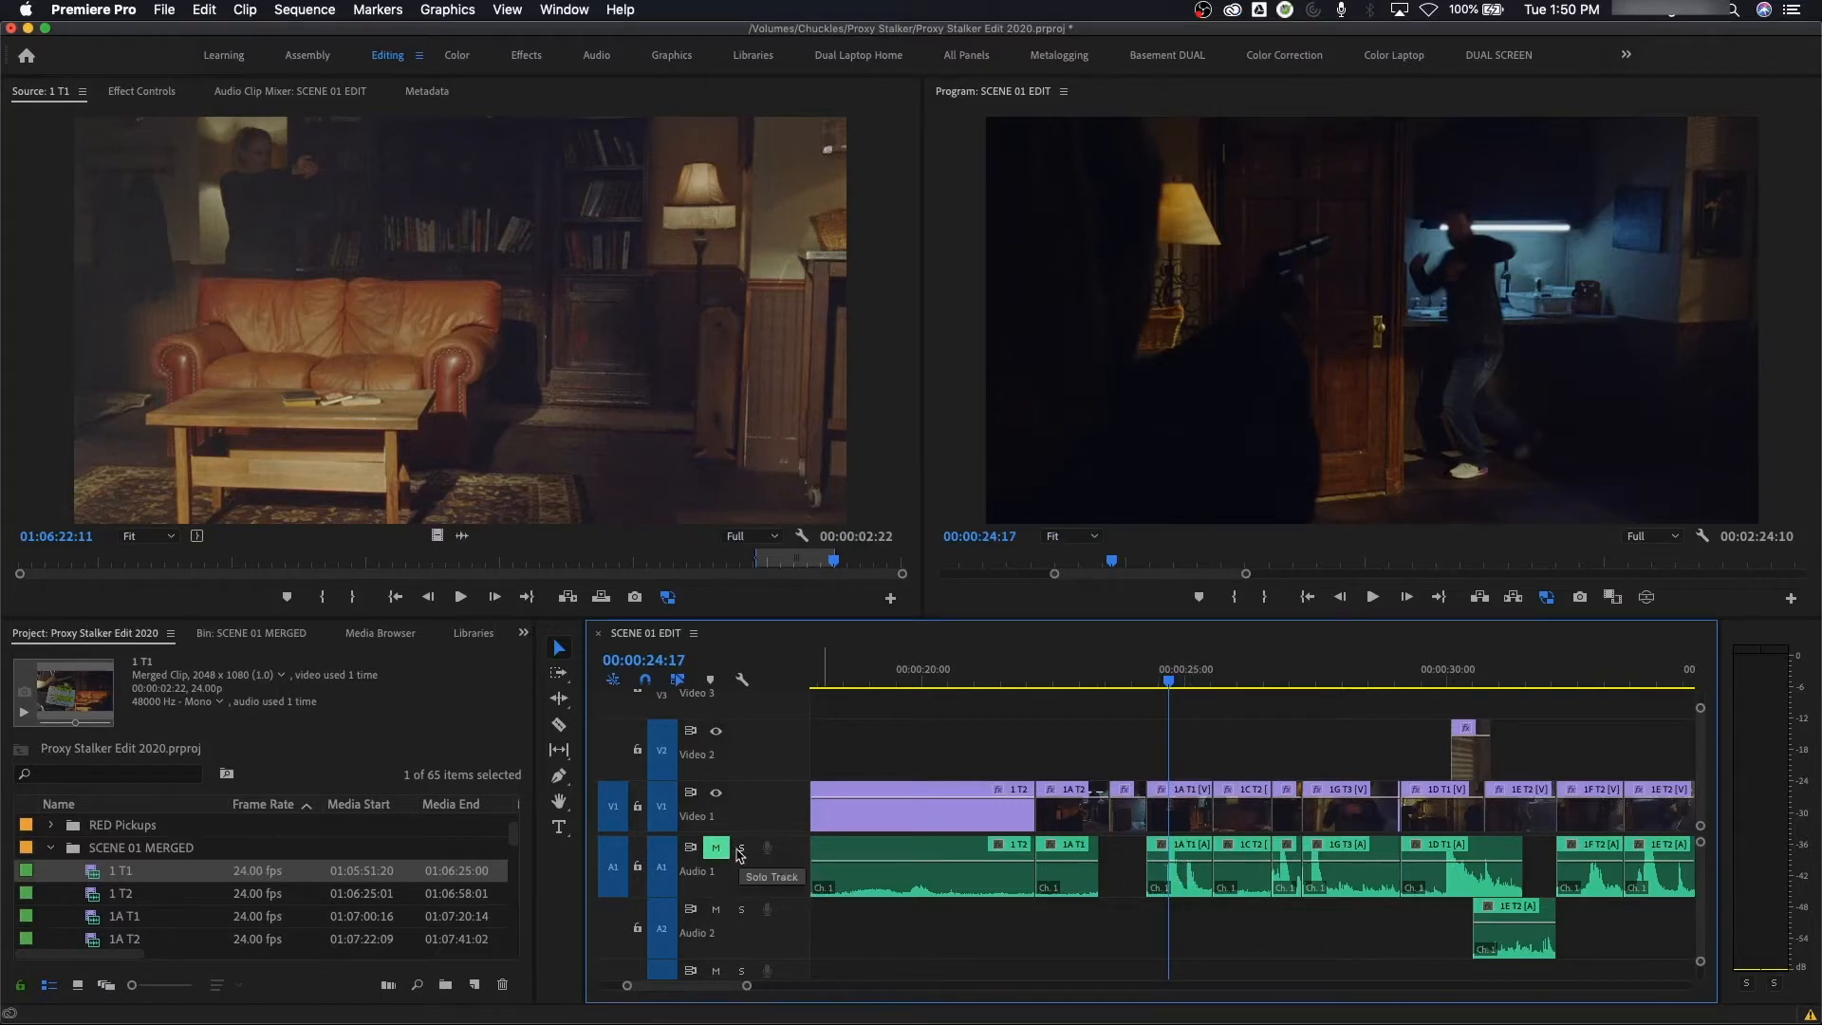
Step: Solo then un-solo the Audio 1 track and move the playhead to about 37 seconds
{"action": "left_click", "coordinate": [742, 847]}
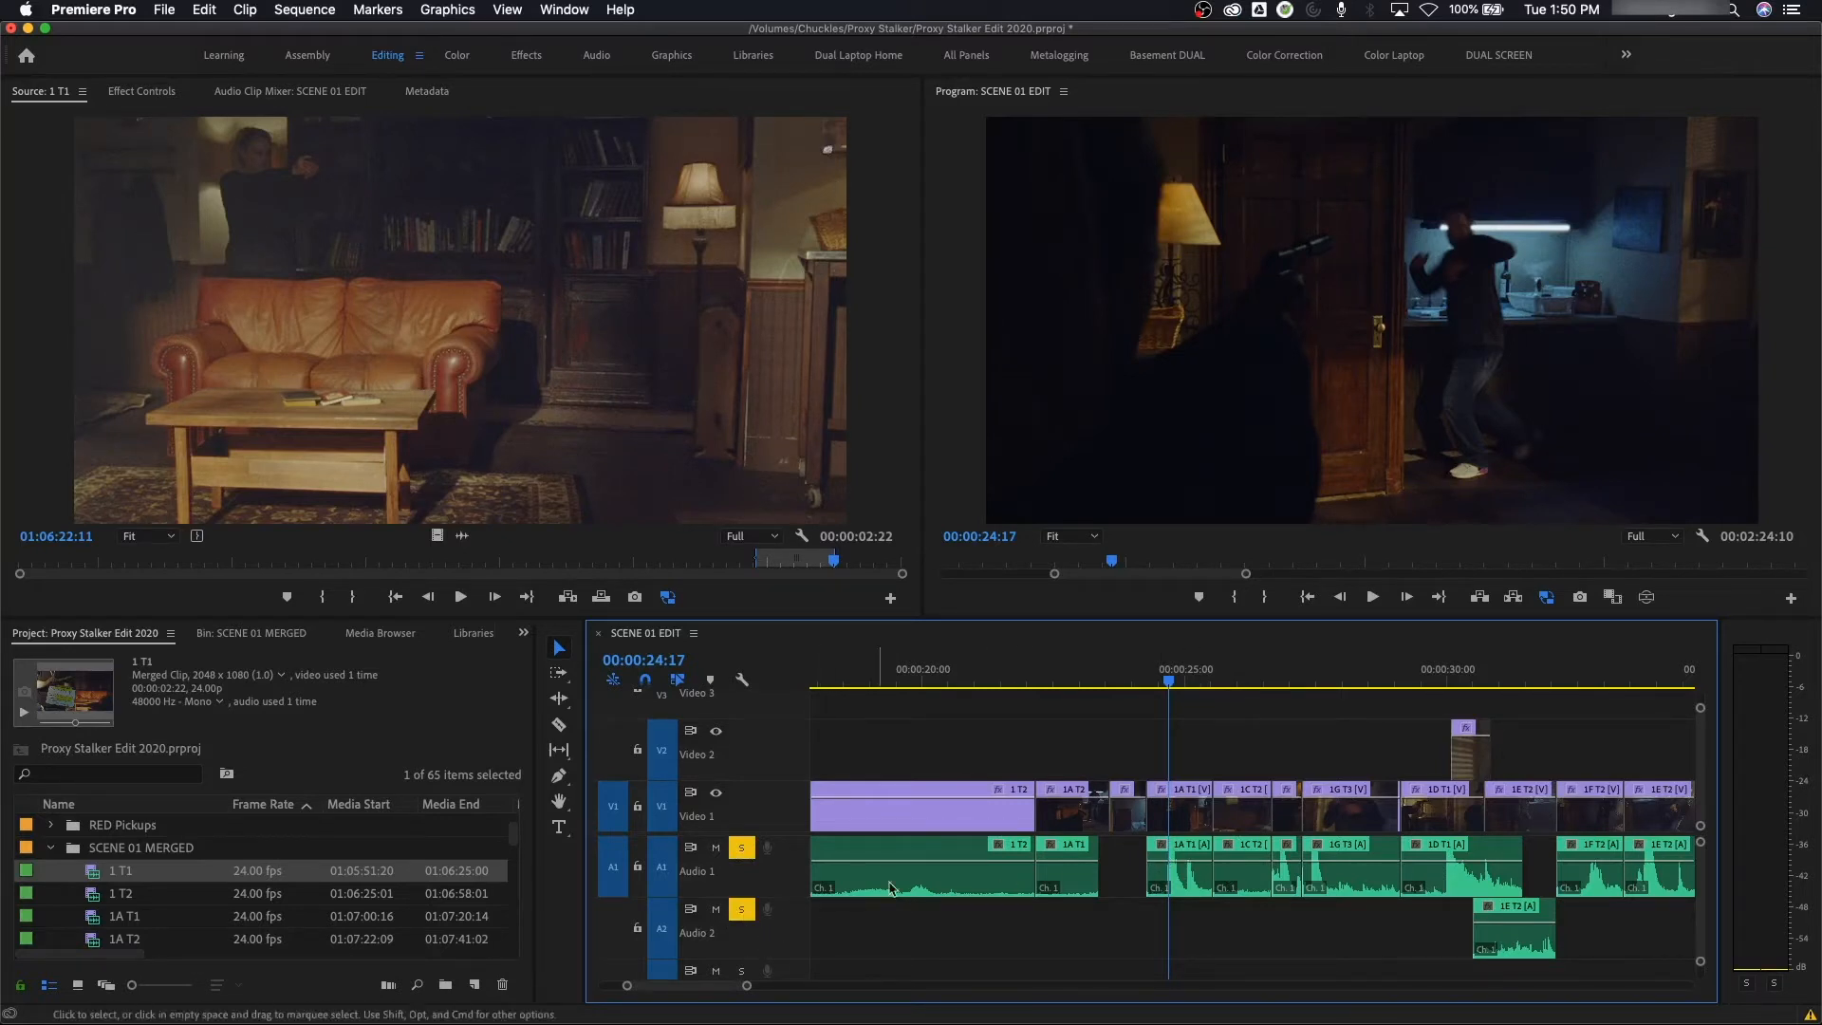
{"action": "mouse_move", "coordinate": [741, 909]}
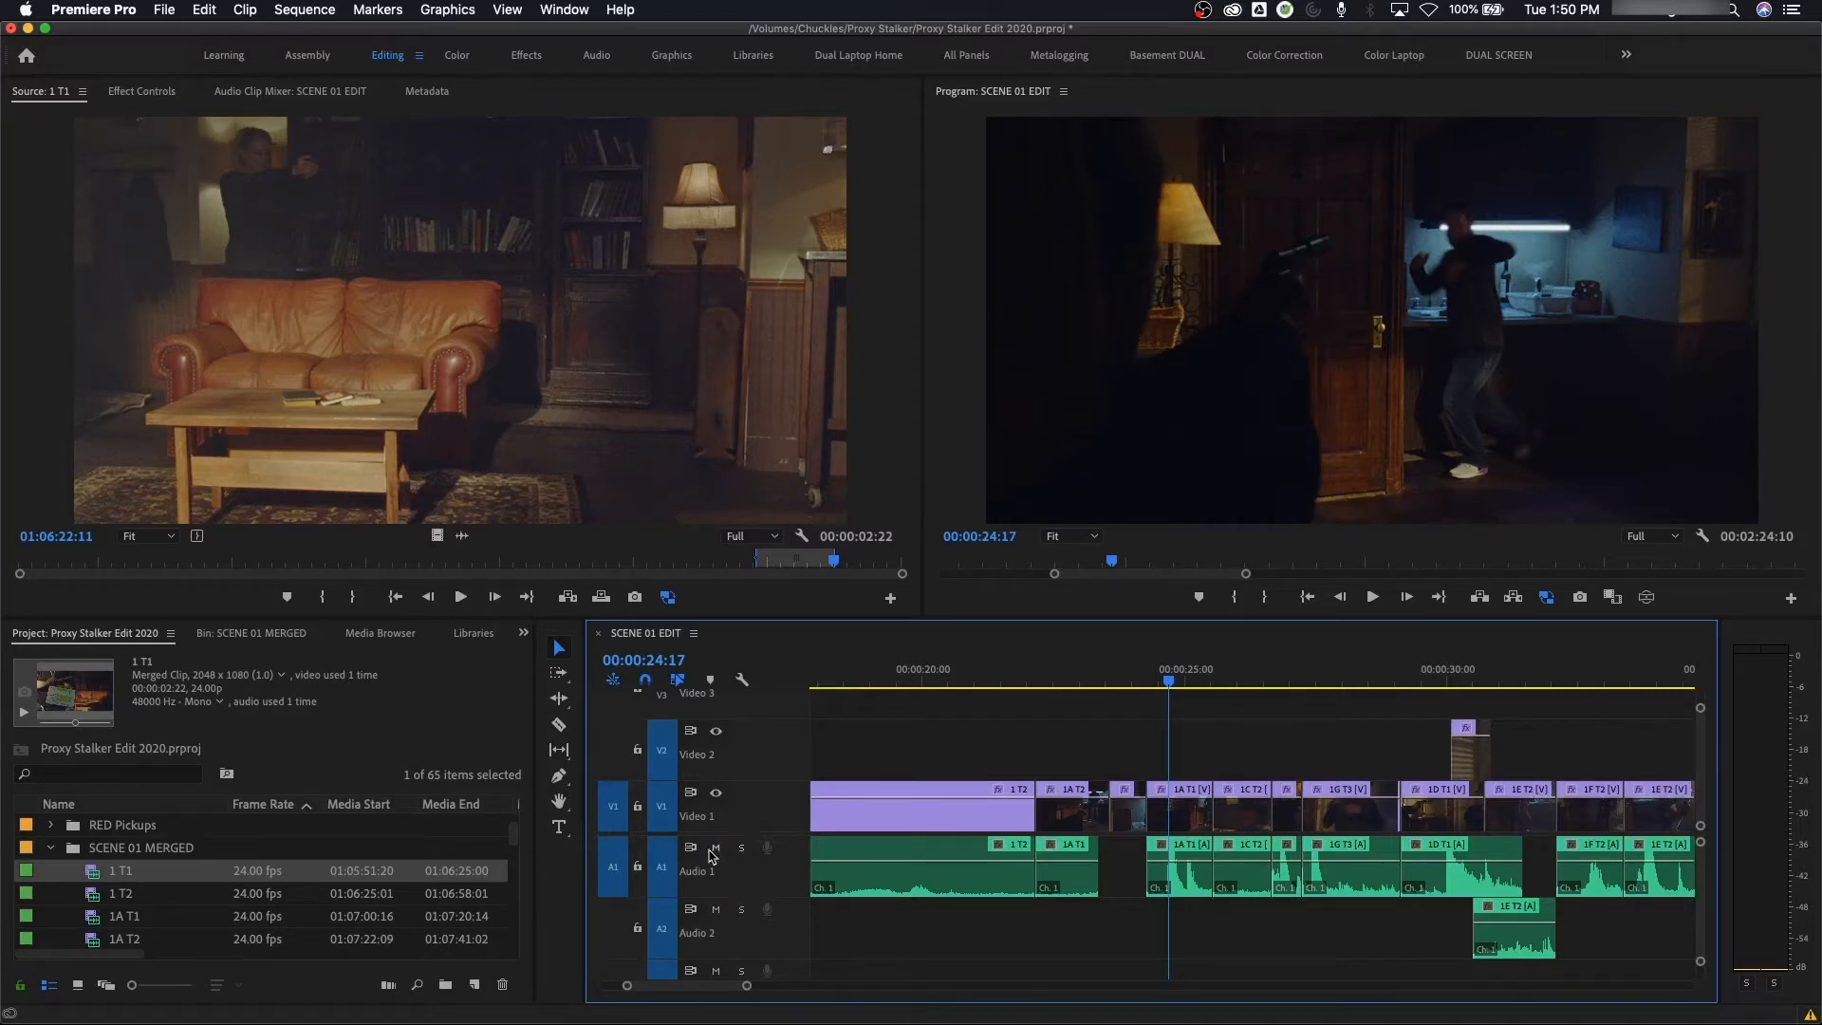
{"action": "left_click", "coordinate": [715, 846]}
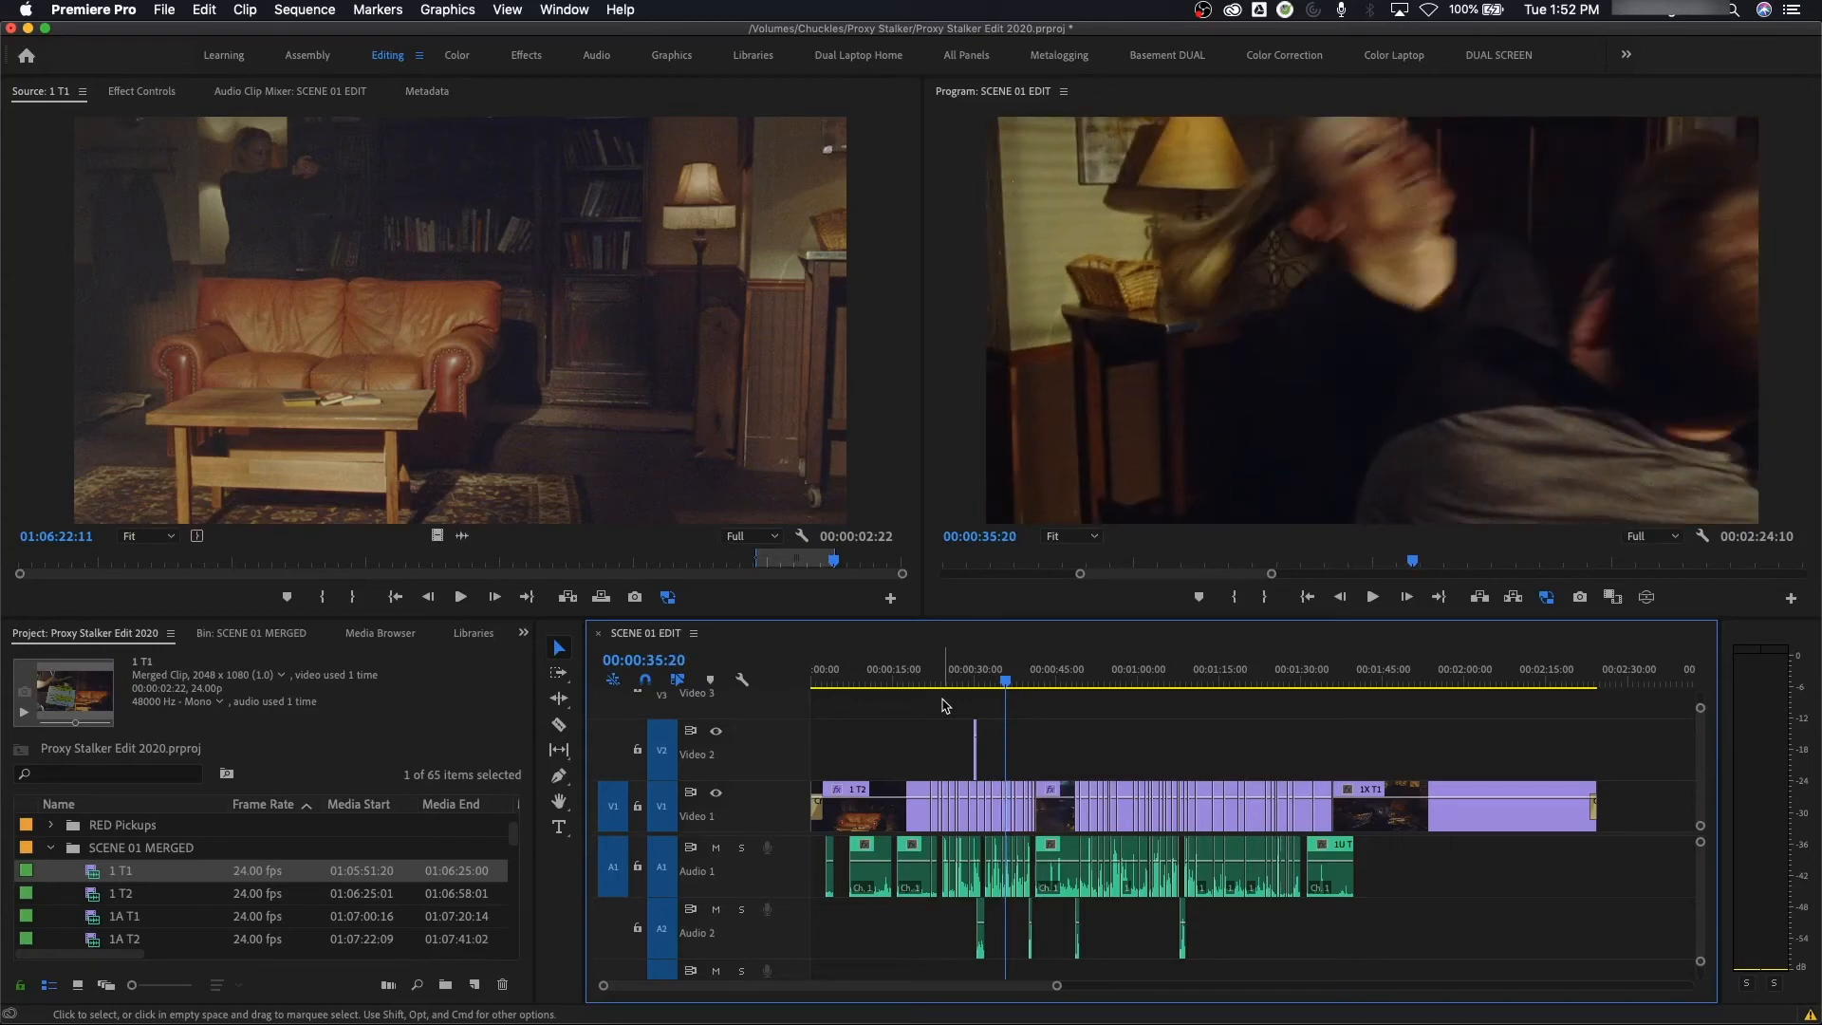
{"action": "left_click", "coordinate": [1370, 596]}
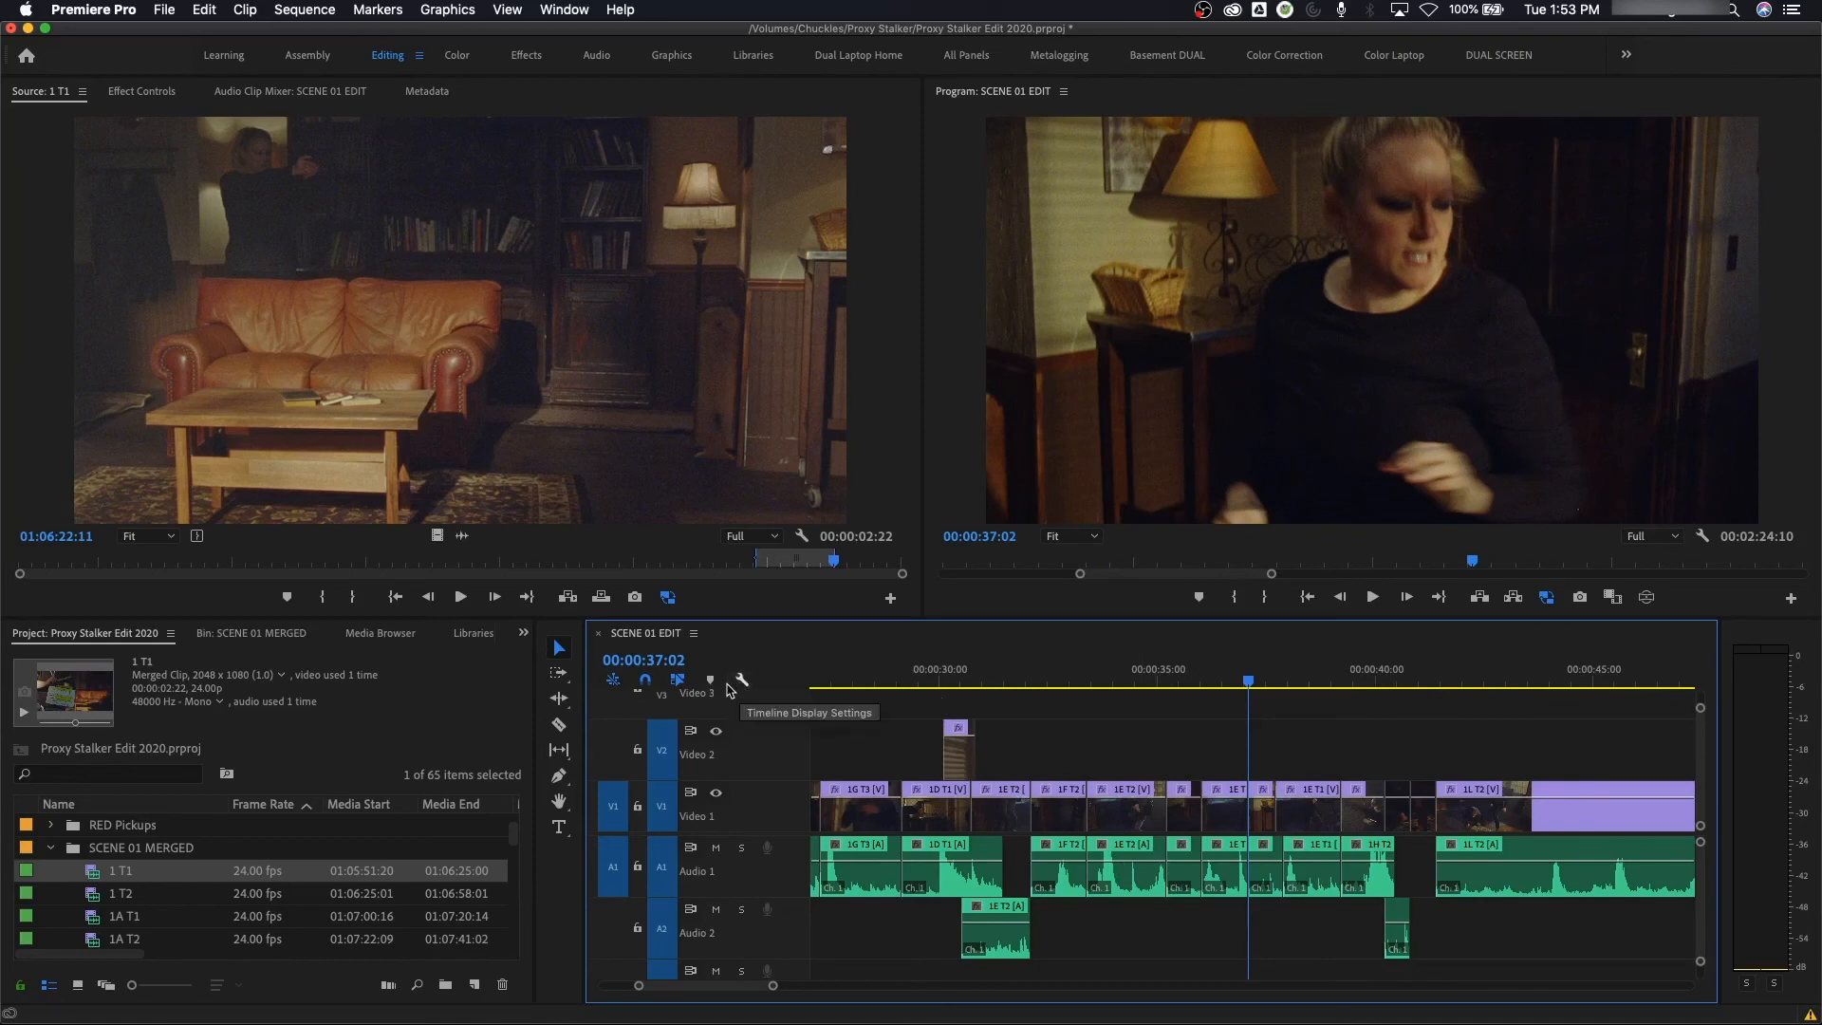
{"action": "mouse_move", "coordinate": [710, 681]}
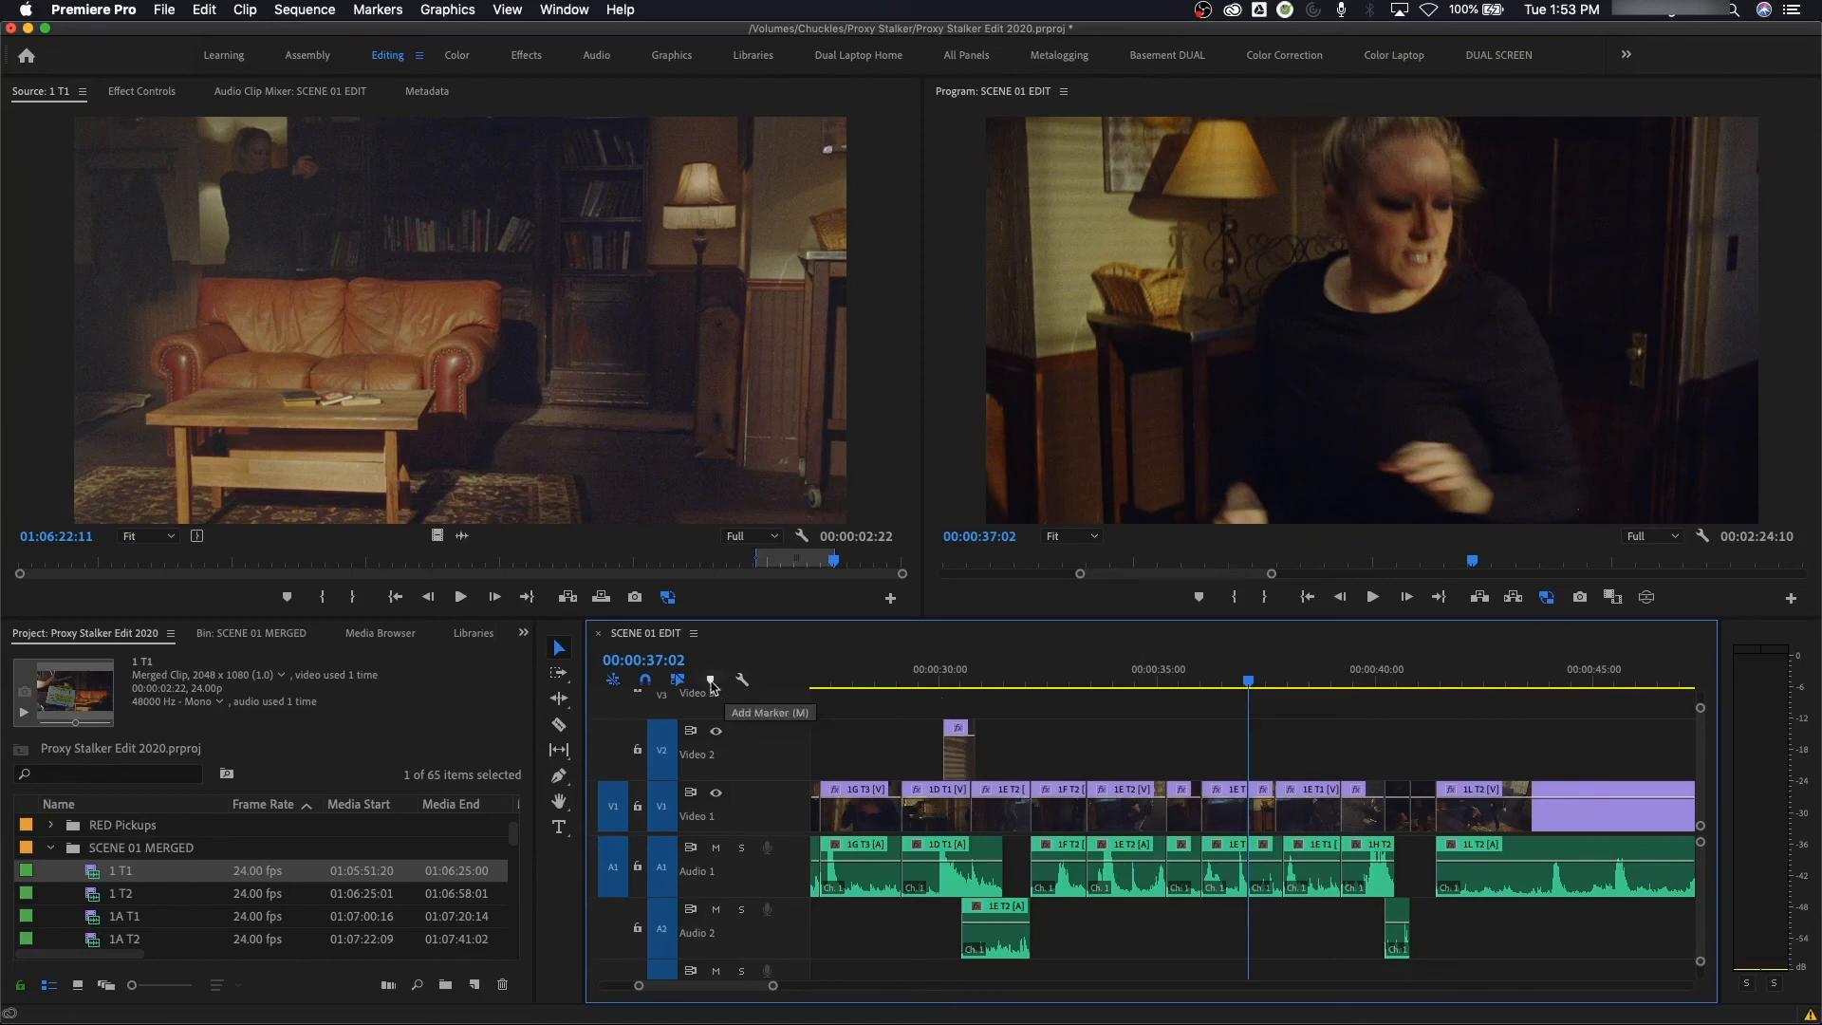